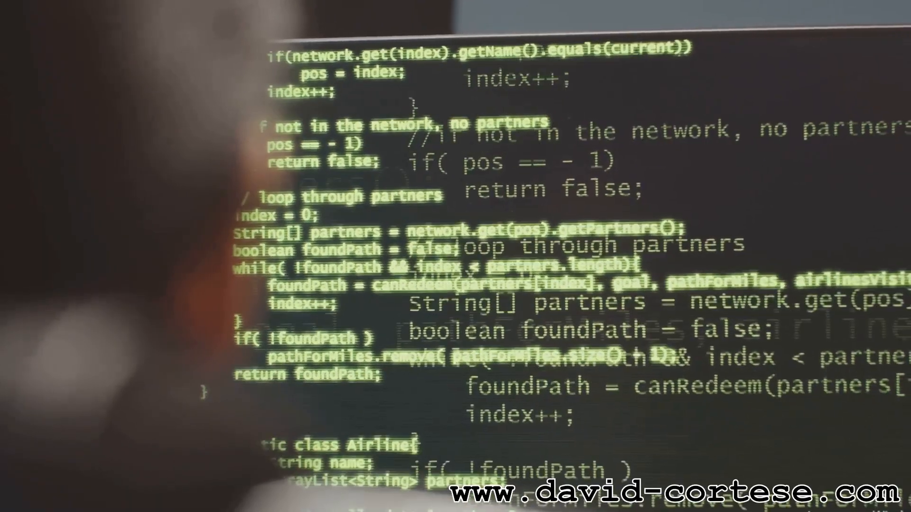
scroll("down", 3)
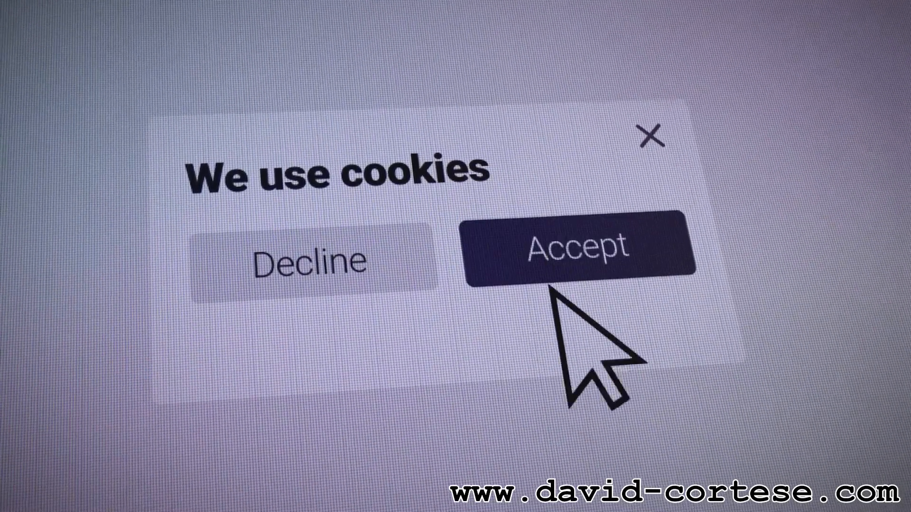
left_click(578, 247)
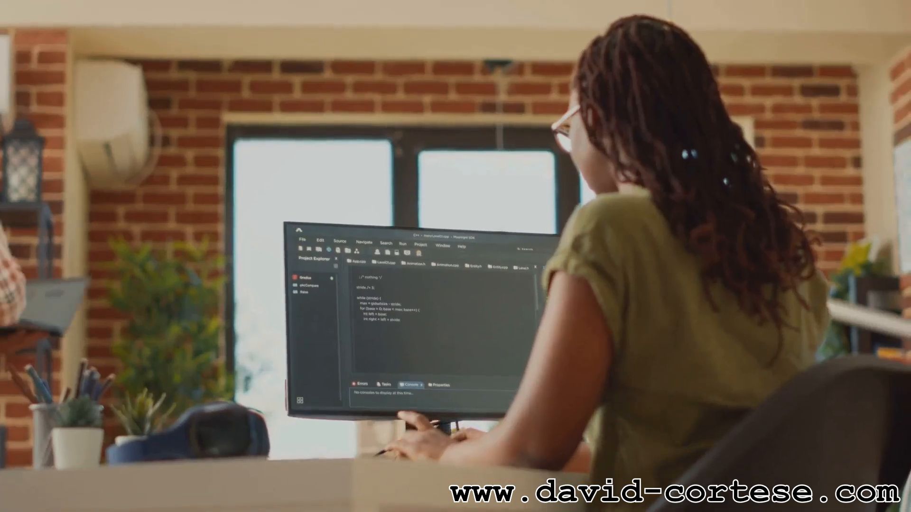